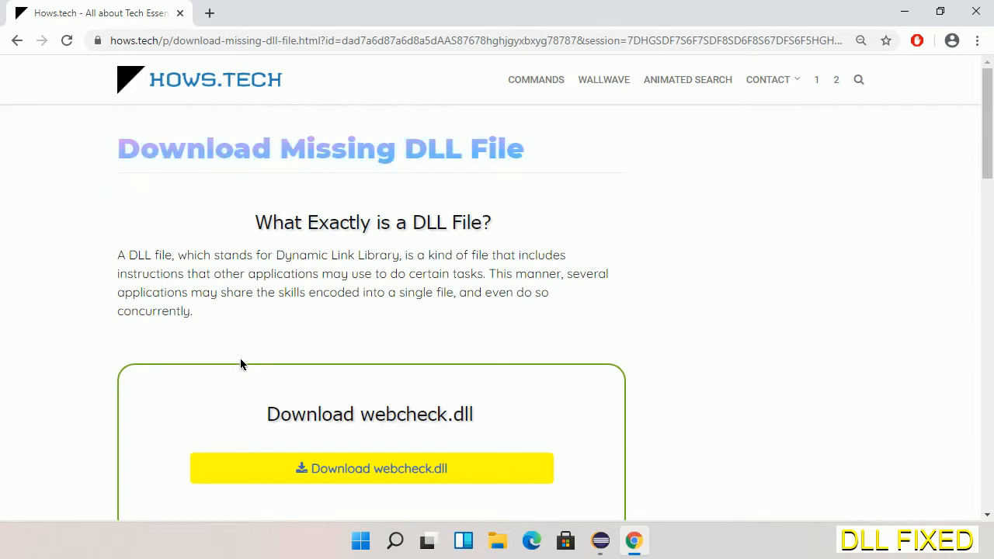
mouse_move(370, 468)
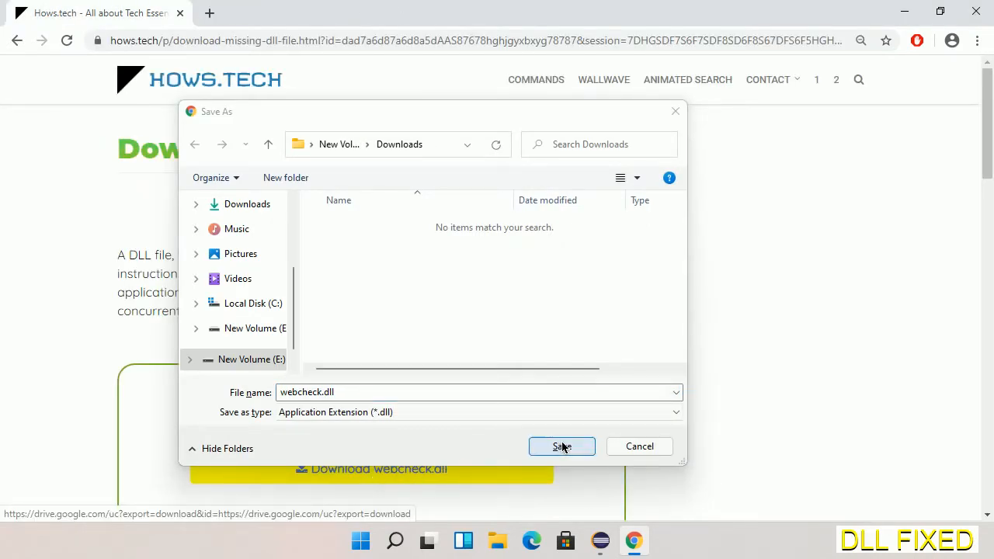
- Save webcheck.dll to the Downloads folder and open its download options
click(562, 447)
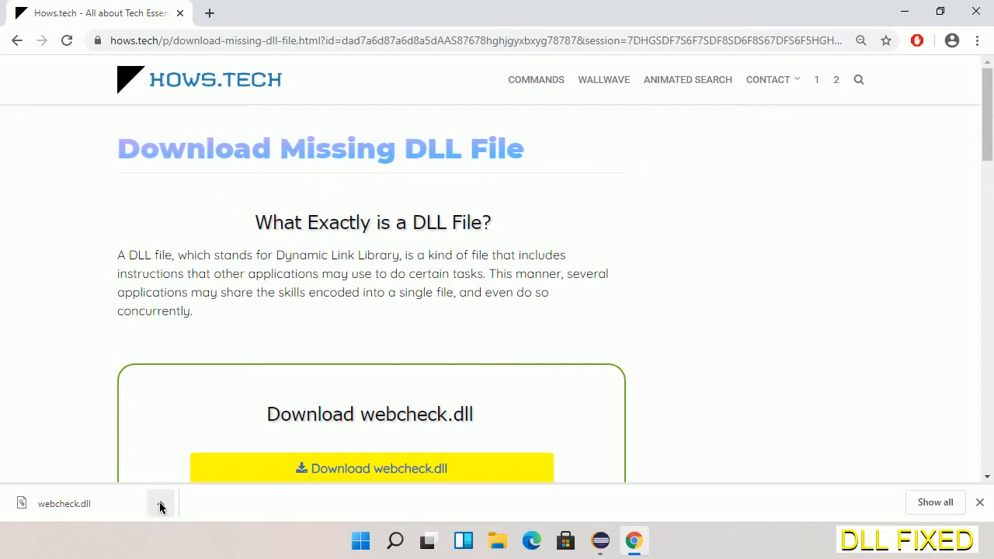
click(161, 503)
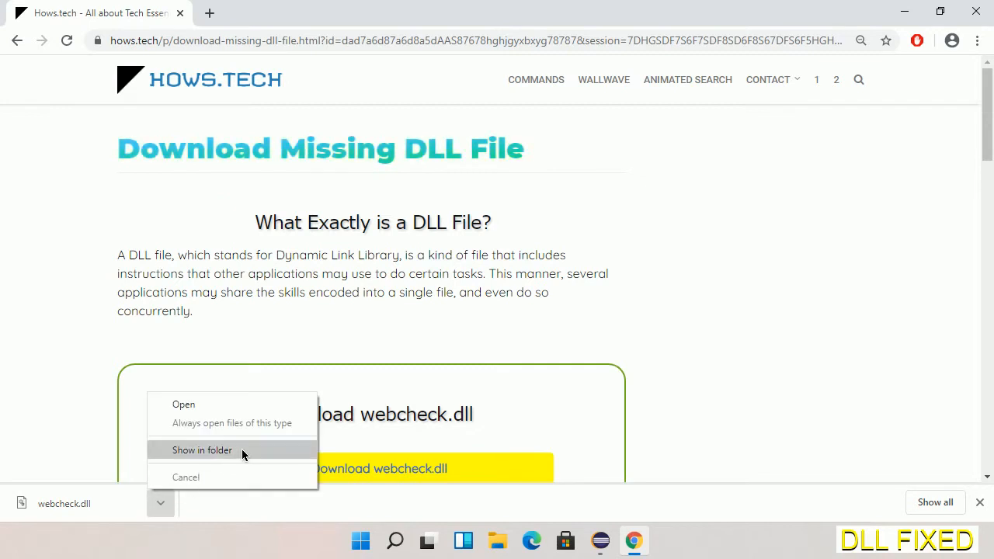
- Show webcheck.dll in its Downloads folder on E: and copy the file
click(202, 449)
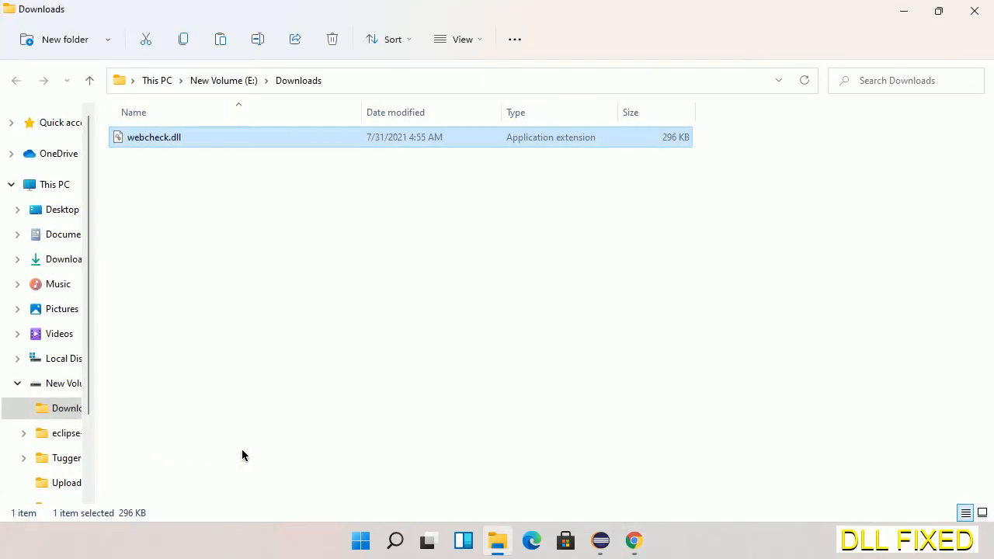
mouse_move(171, 223)
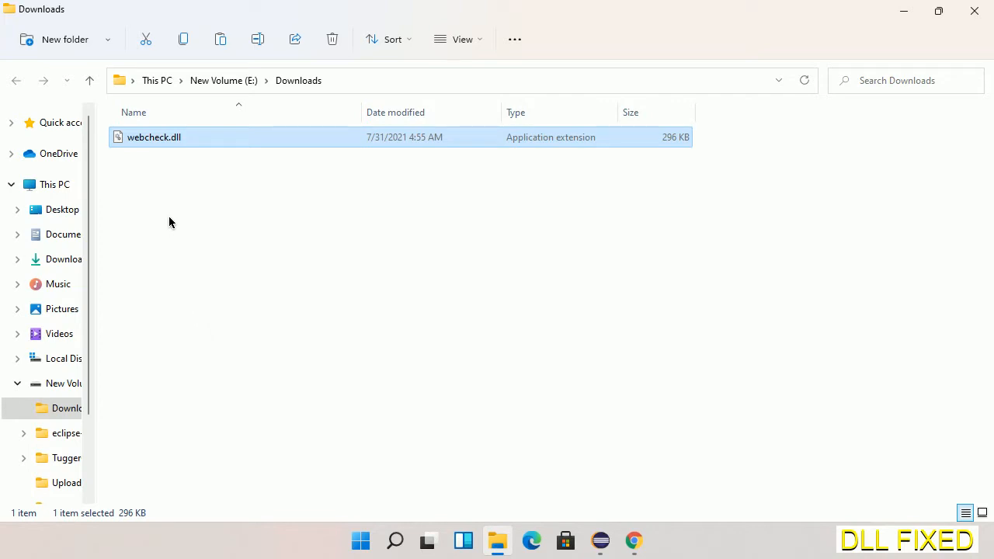
right_click(154, 137)
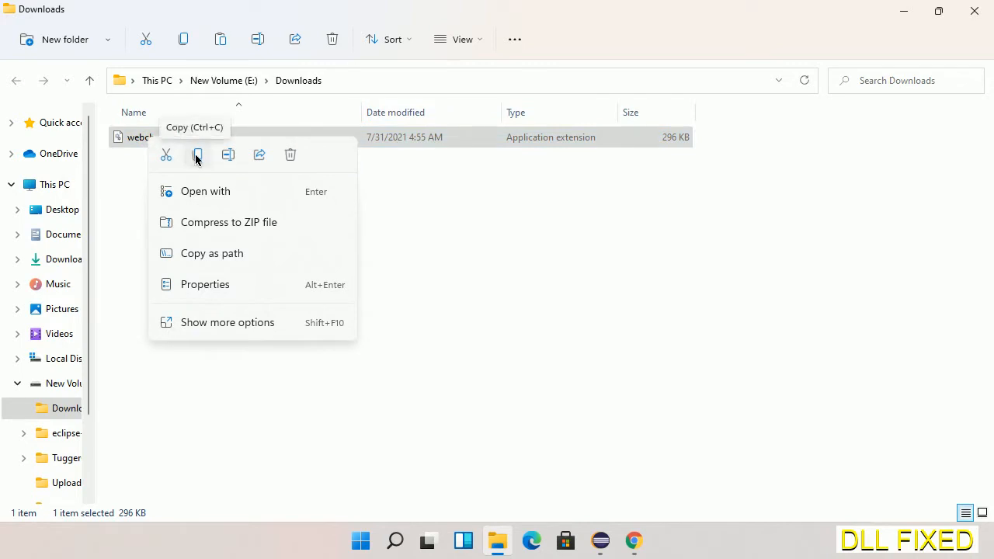
click(196, 154)
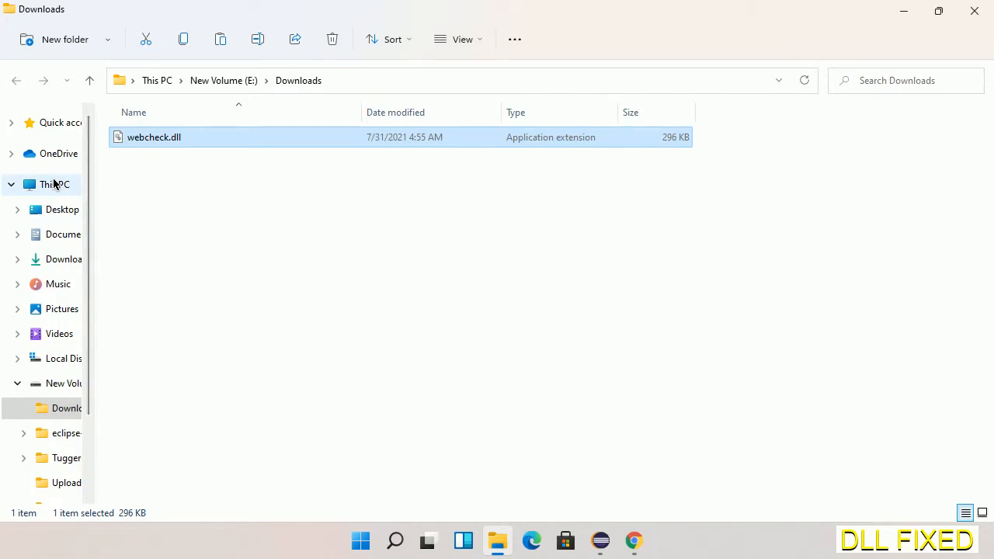
- Paste webcheck.dll into C:\Windows\System32, approving the administrator permission prompt
click(53, 184)
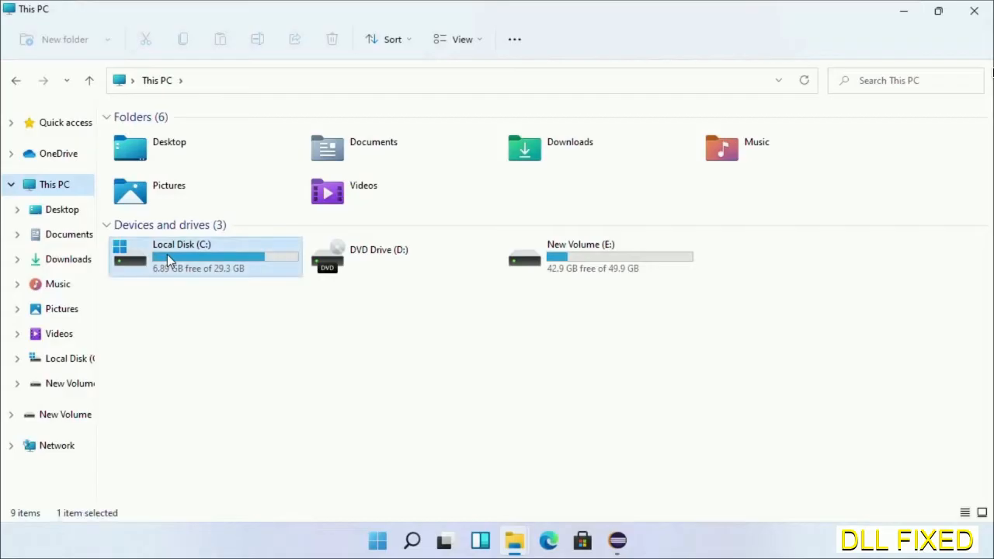
double_click(205, 256)
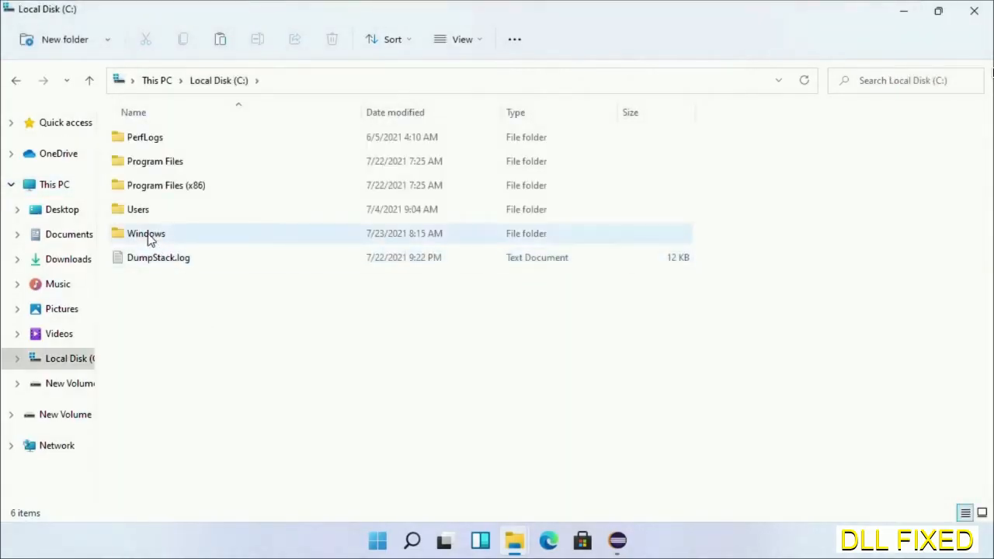
double_click(146, 233)
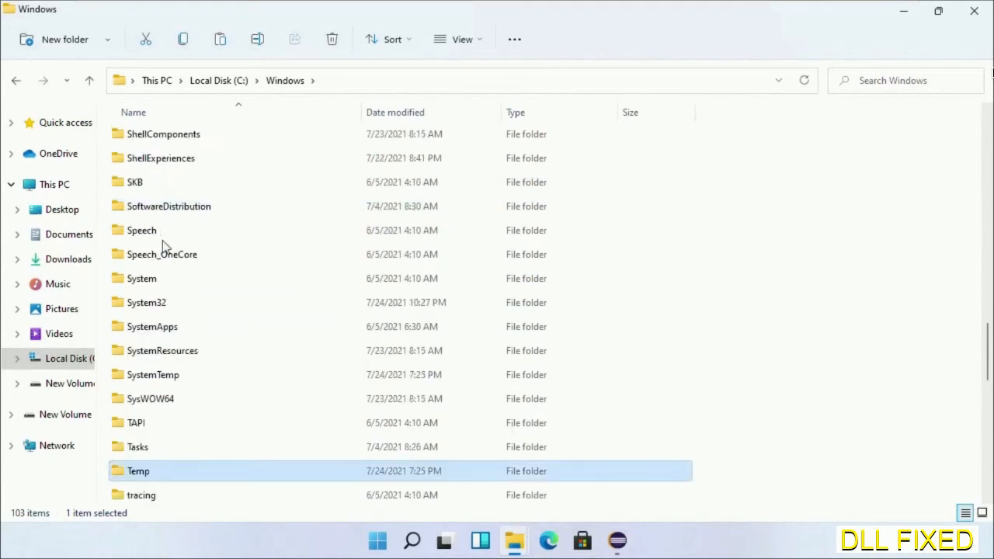
double_click(146, 302)
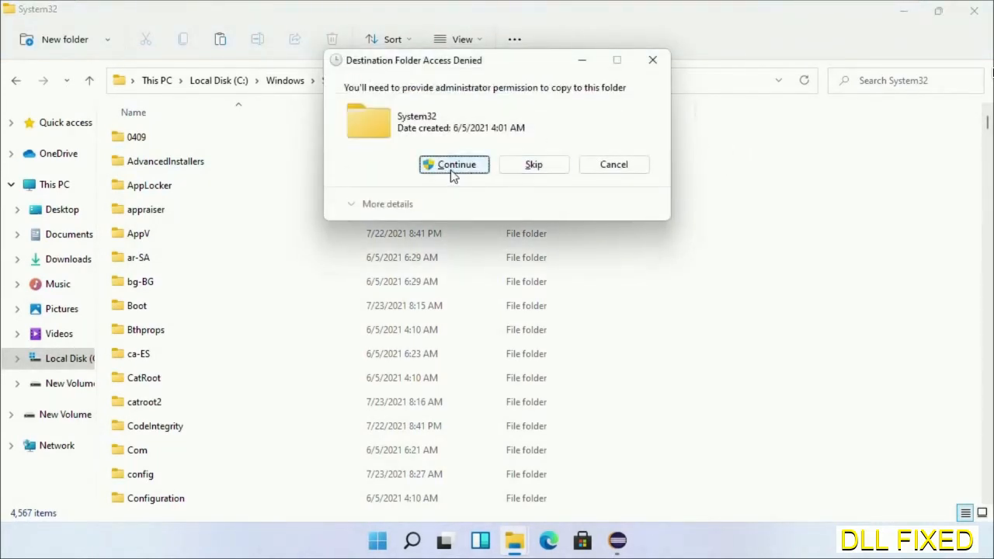
click(454, 164)
text(task)
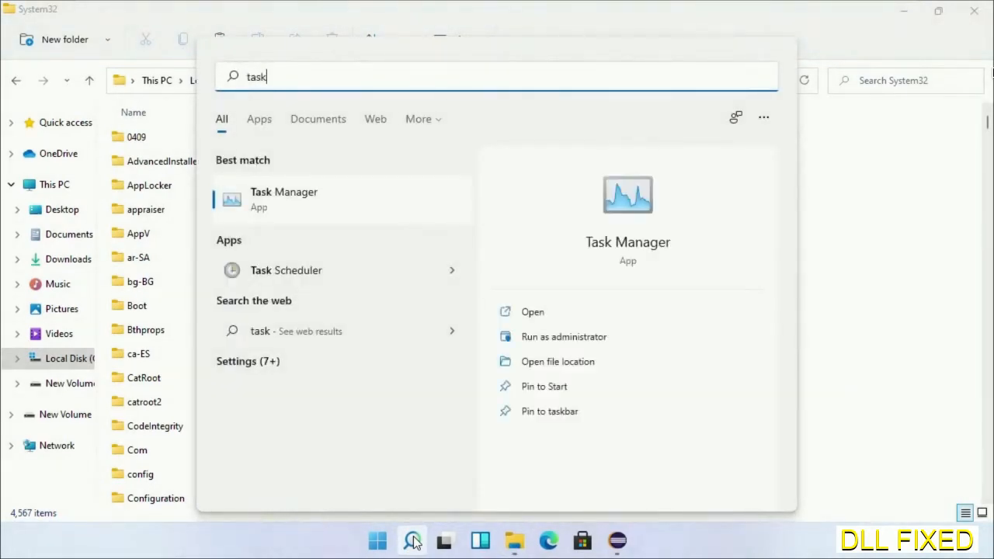
- Run Task Manager as administrator and start browsing for a new task to run
right_click(284, 198)
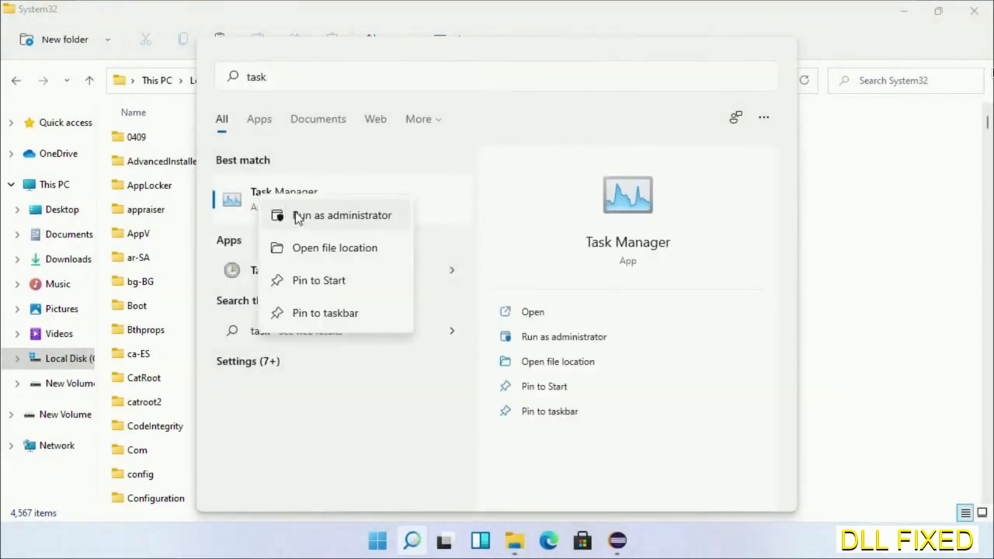
click(342, 215)
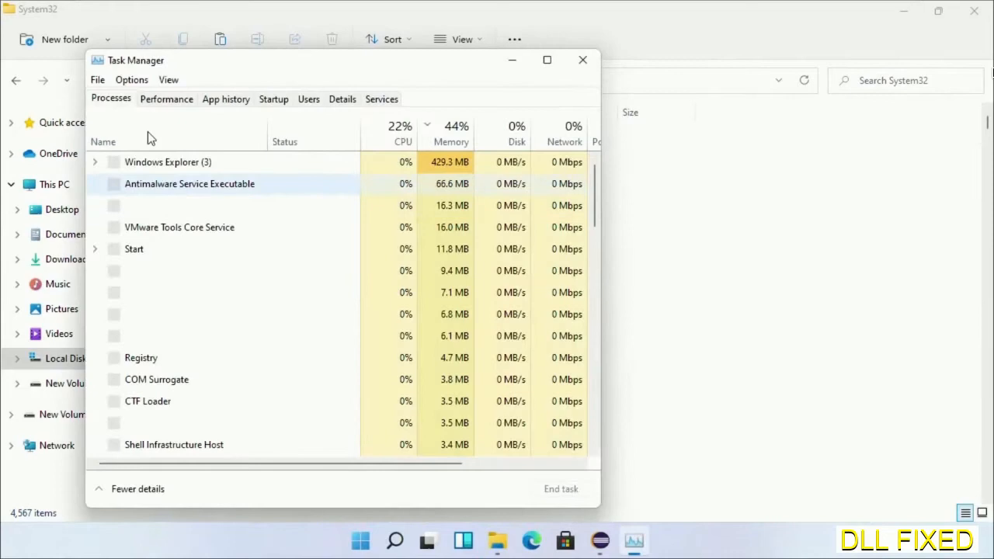
click(97, 79)
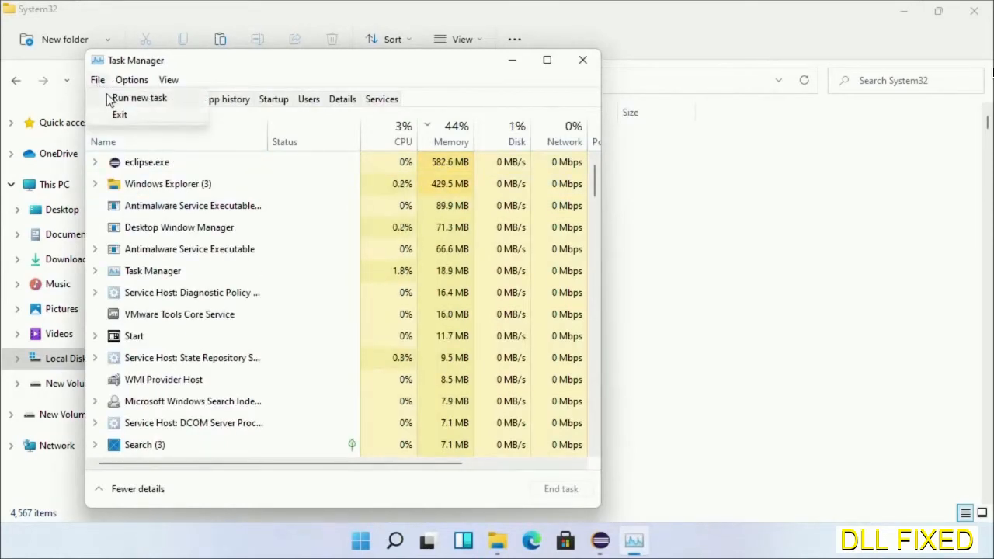
click(139, 97)
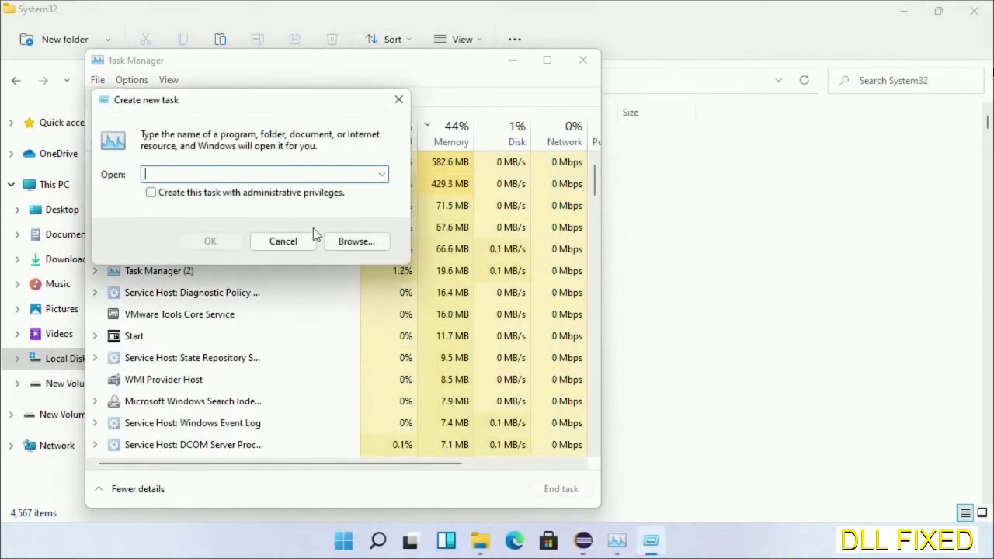
click(356, 241)
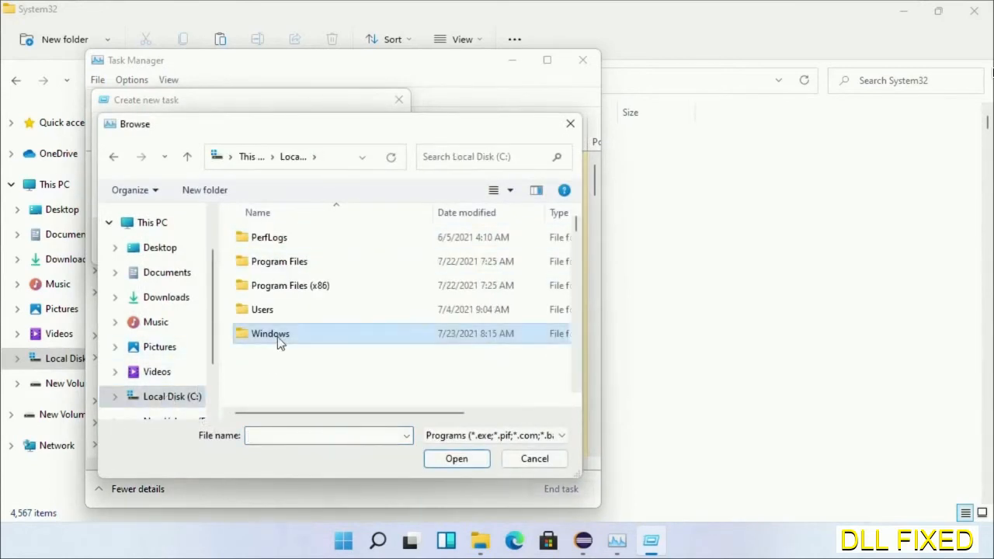
- Browse into C:\Windows\System32 and scroll through its files
double_click(270, 333)
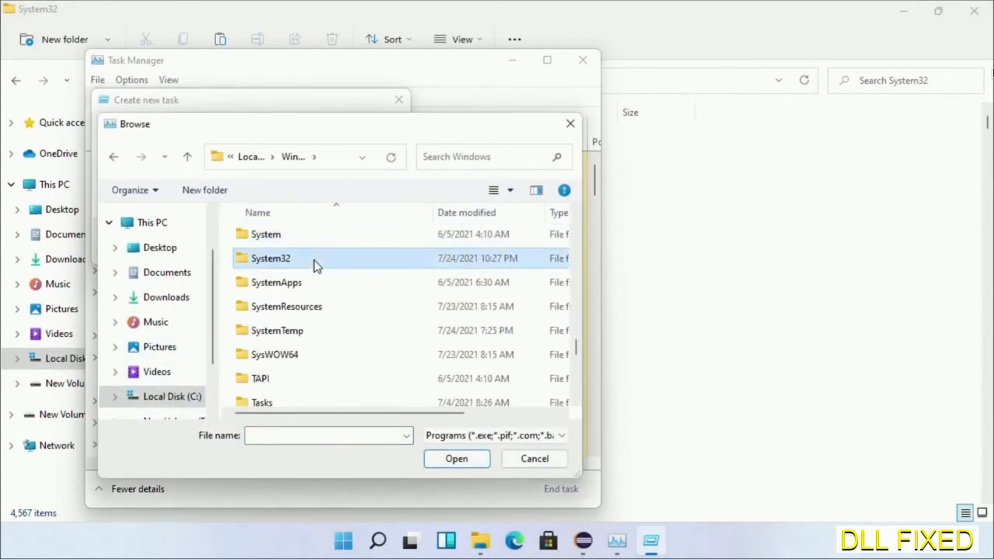
double_click(270, 257)
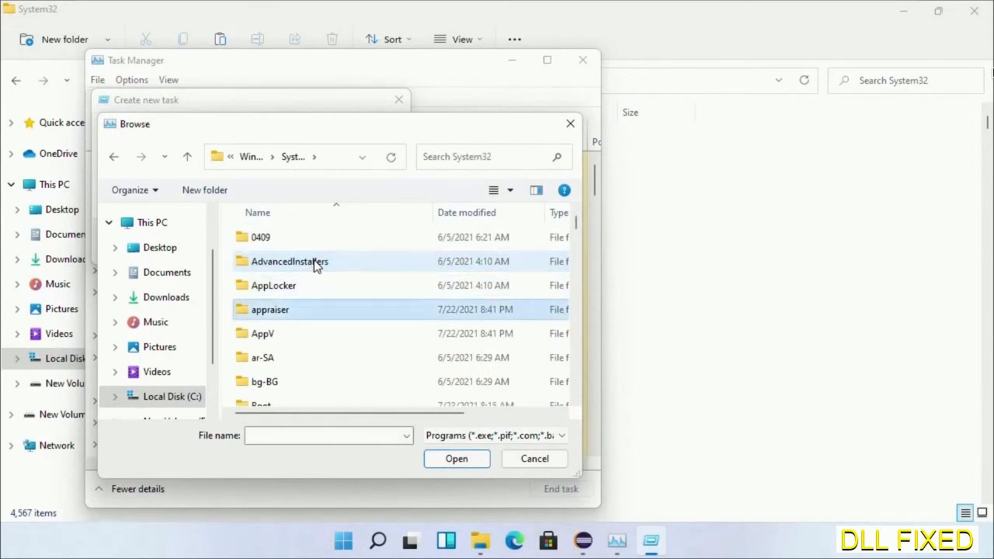
scroll(down, 3)
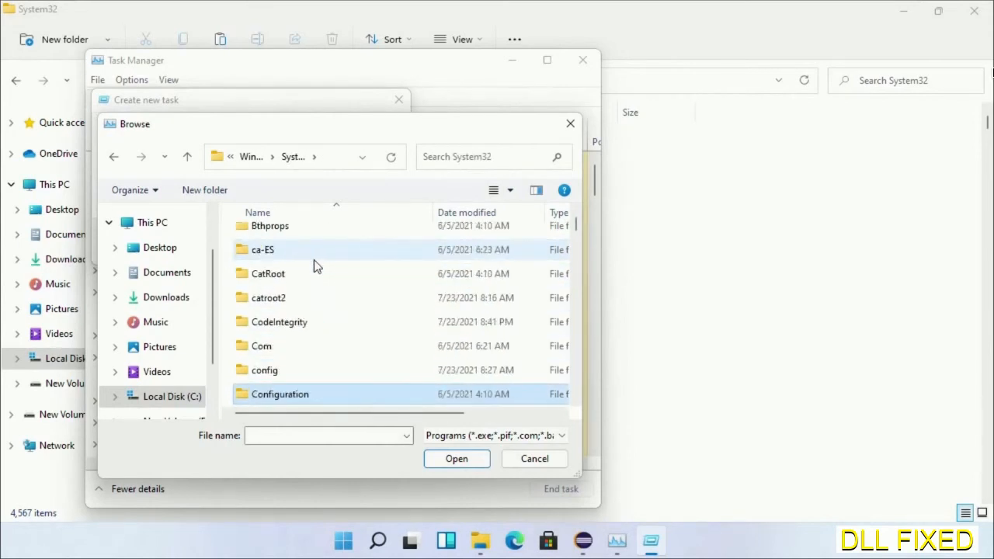
scroll(down, 3)
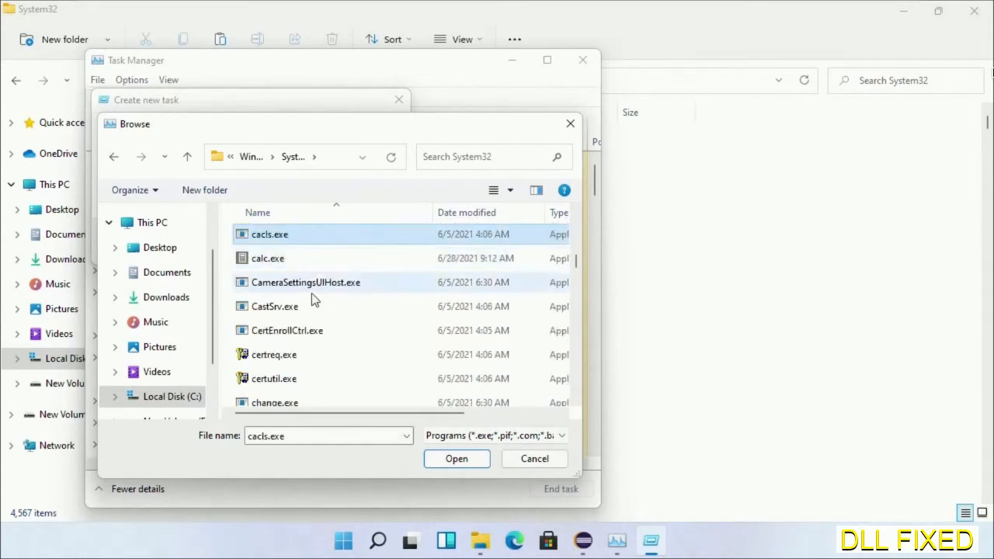
- Select cmd.exe and run it with administrative privileges
text(cmd.exe)
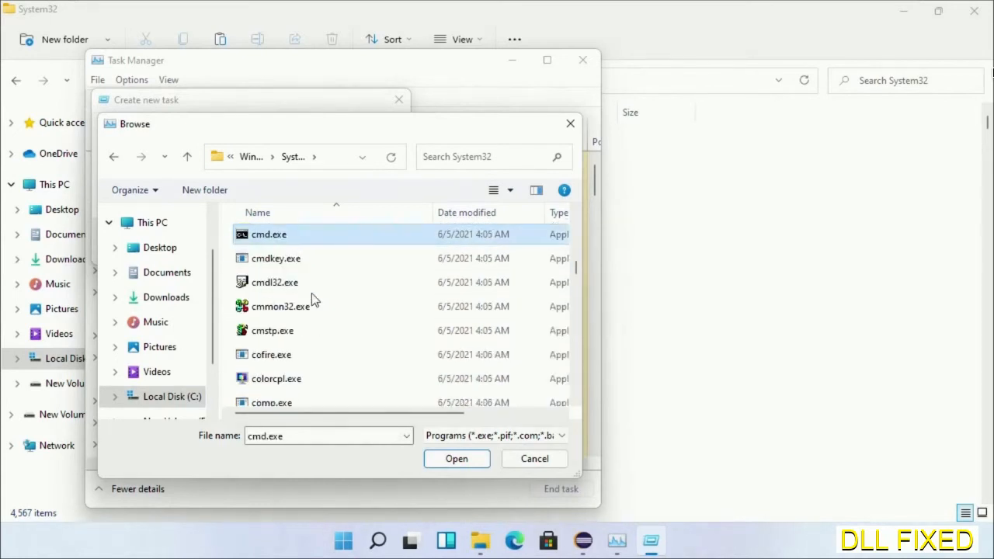
click(457, 458)
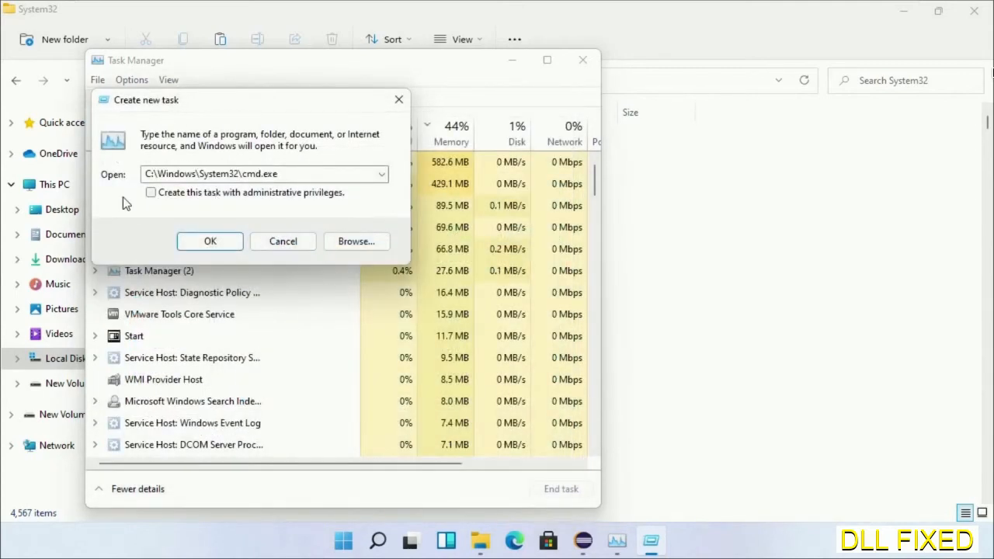
click(150, 192)
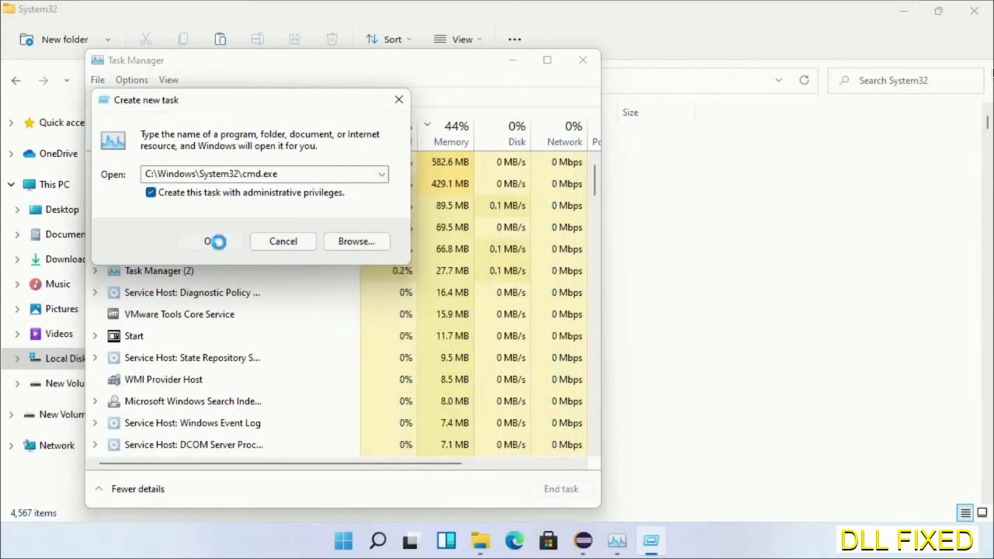
click(209, 241)
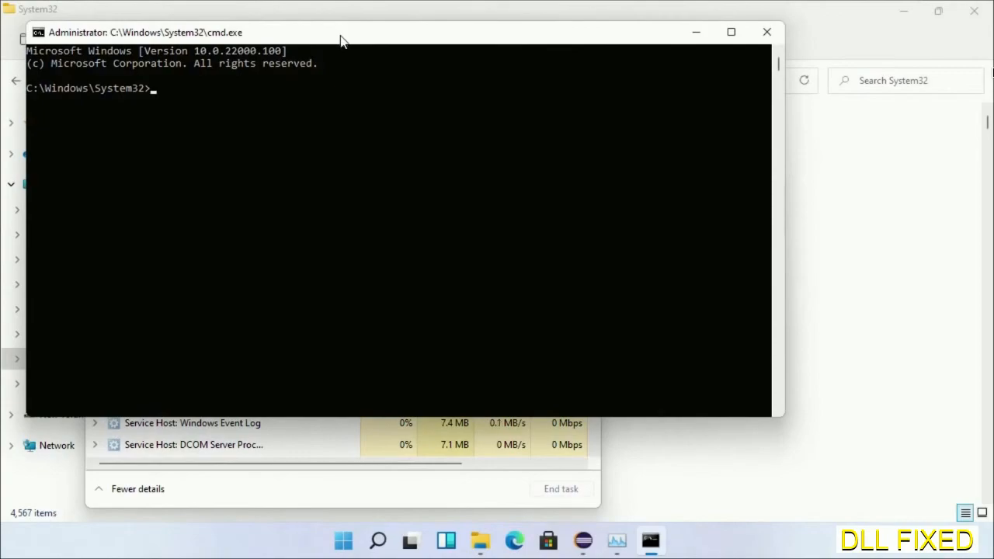
- Schedule 'chkdsk c: /f /r' for the next restart by answering Y
text(chkdsk c /f /r)
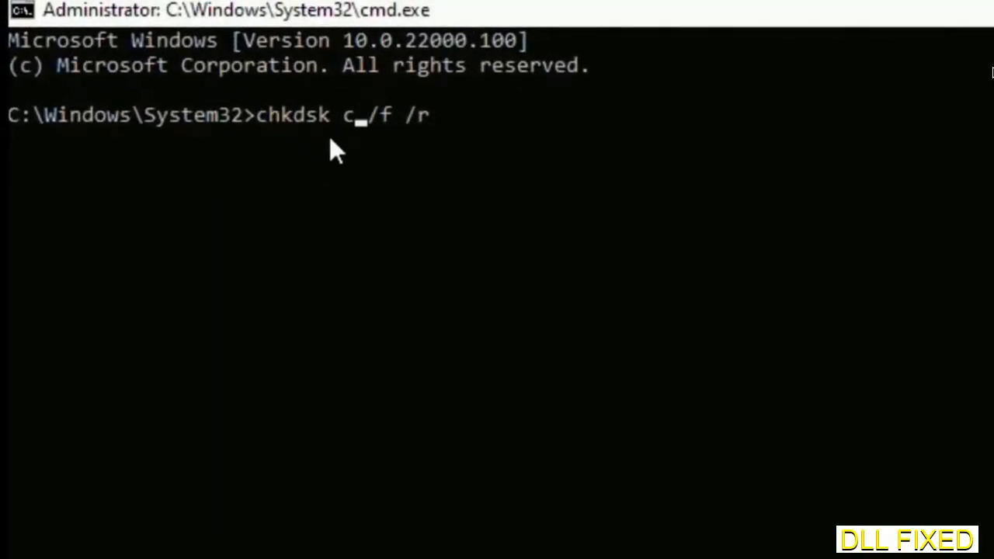
text(:)
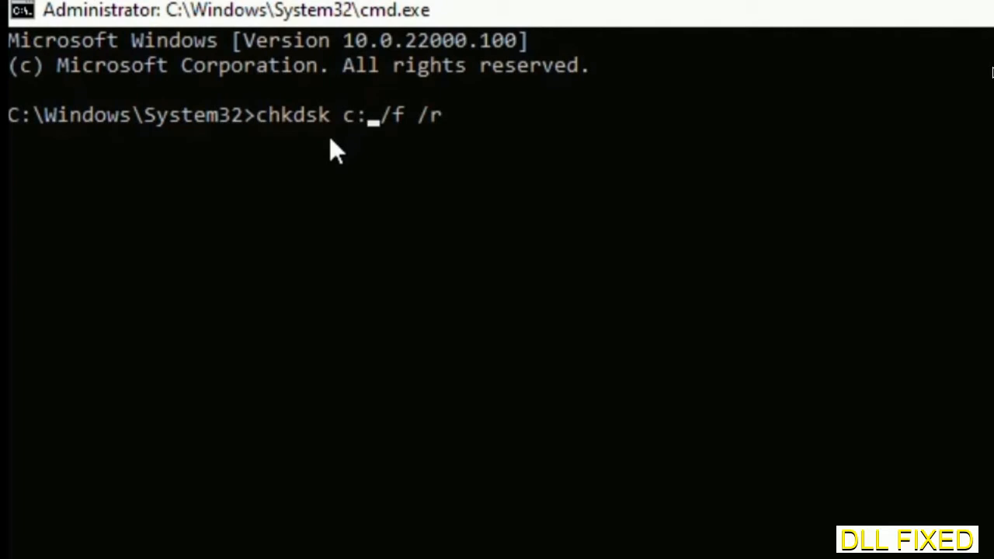
key(Enter)
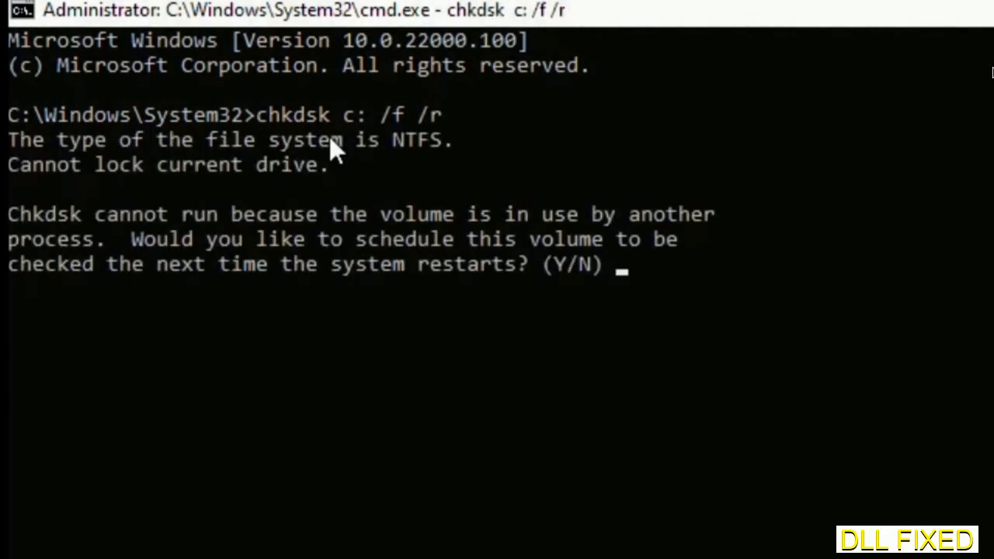
text(Y)
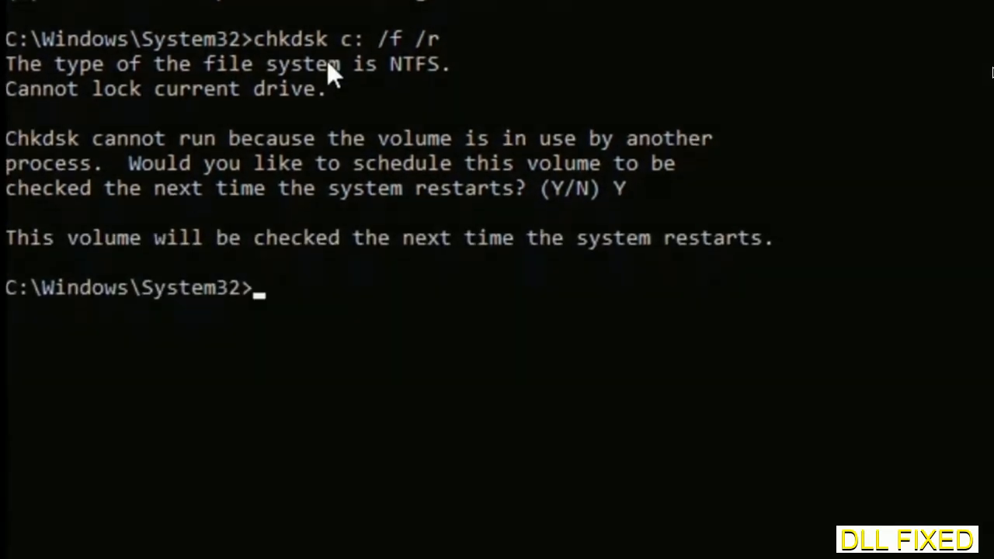
- Run 'sfc /scannow' to scan system files
text(s)
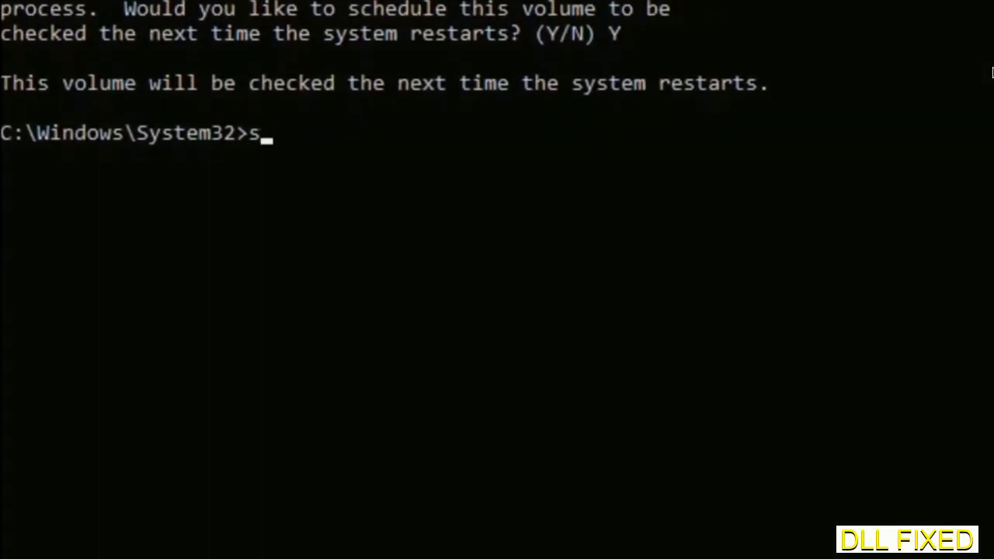
text(fc /)
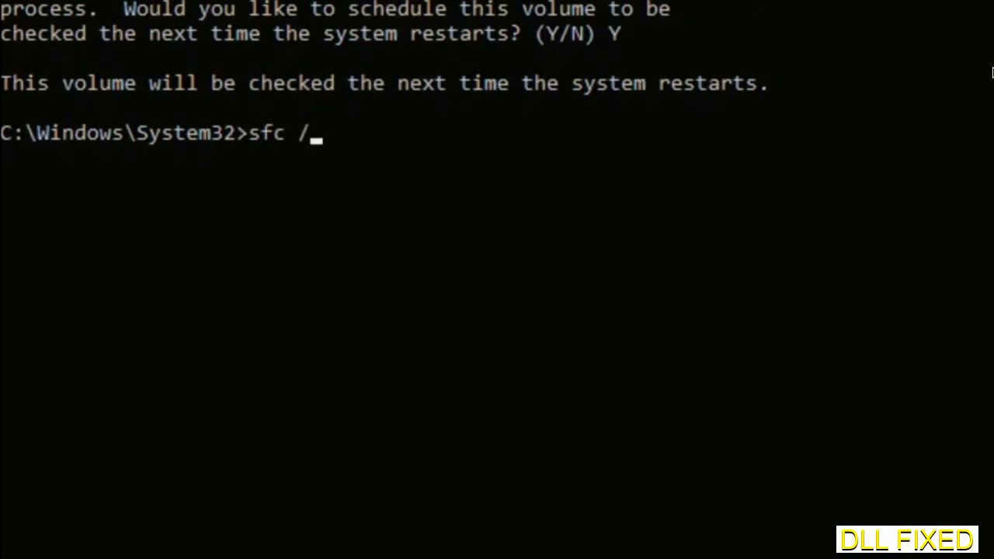
text(scannow)
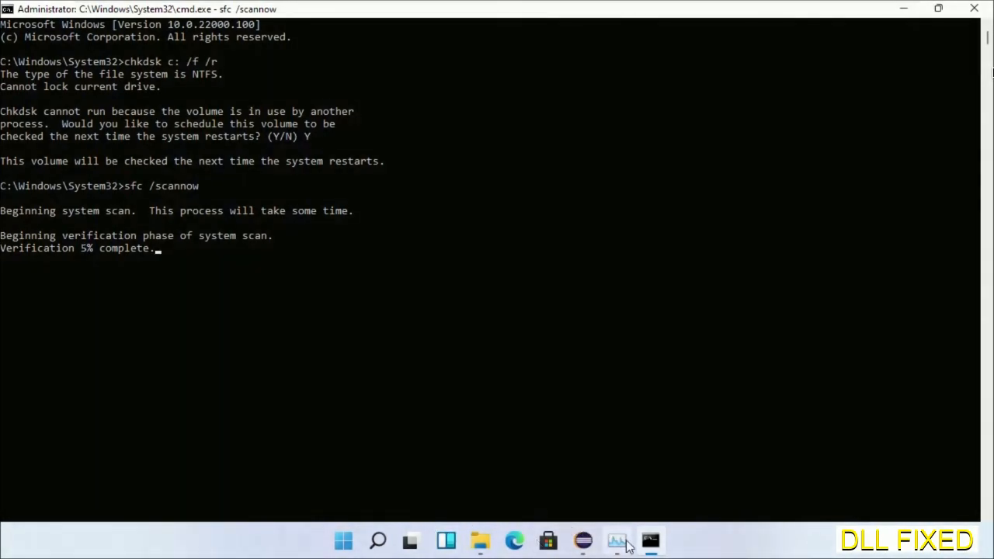
- Launch a second administrator Command Prompt via Task Manager's Run new task
click(617, 540)
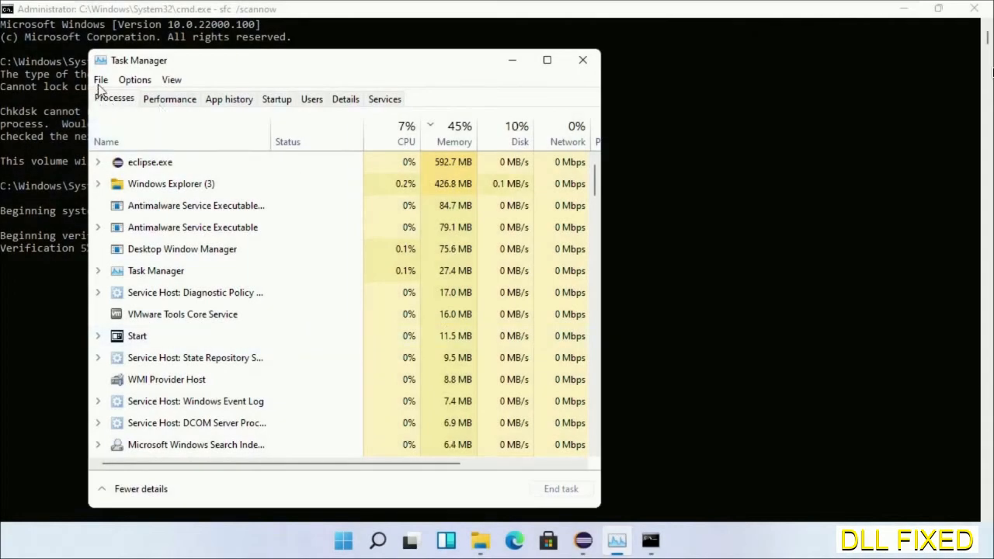
click(100, 79)
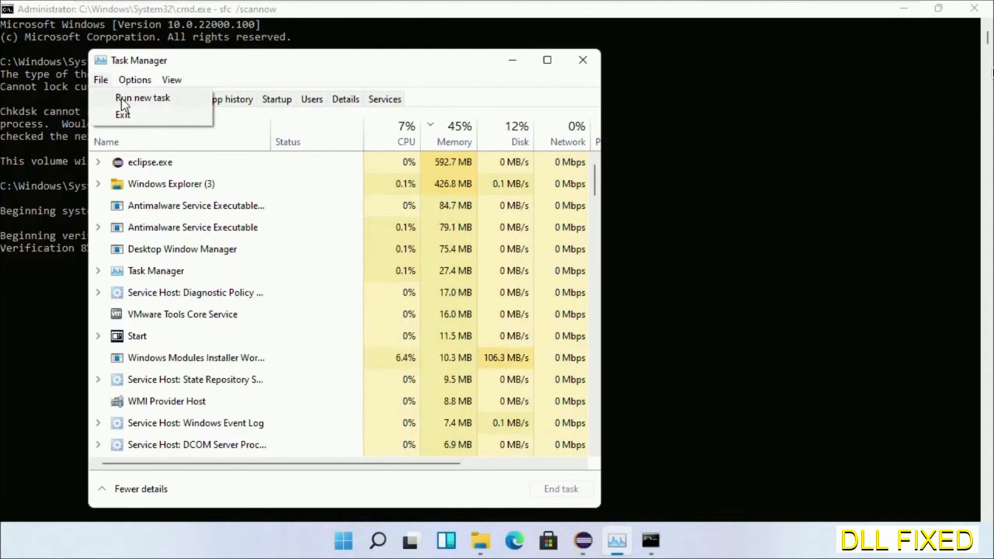
click(142, 97)
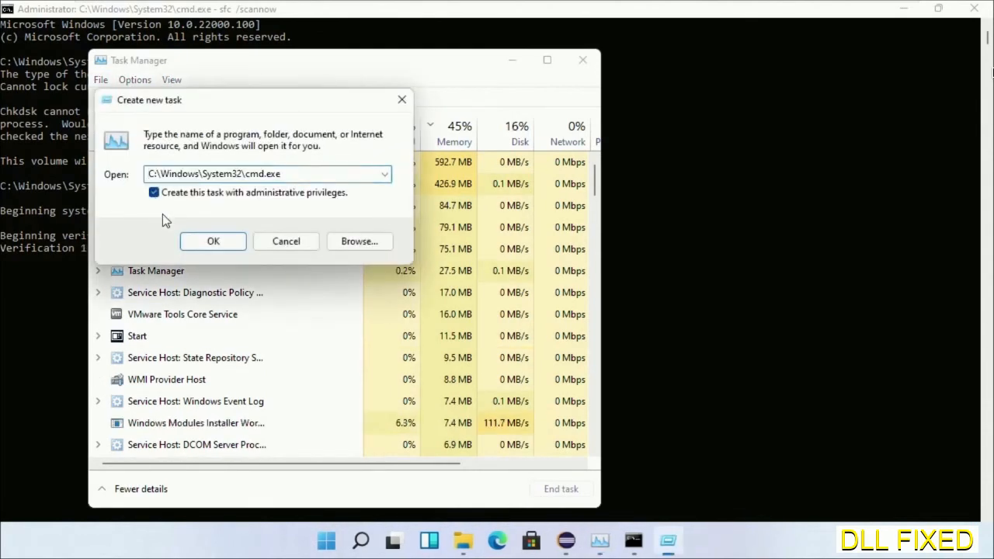
click(212, 240)
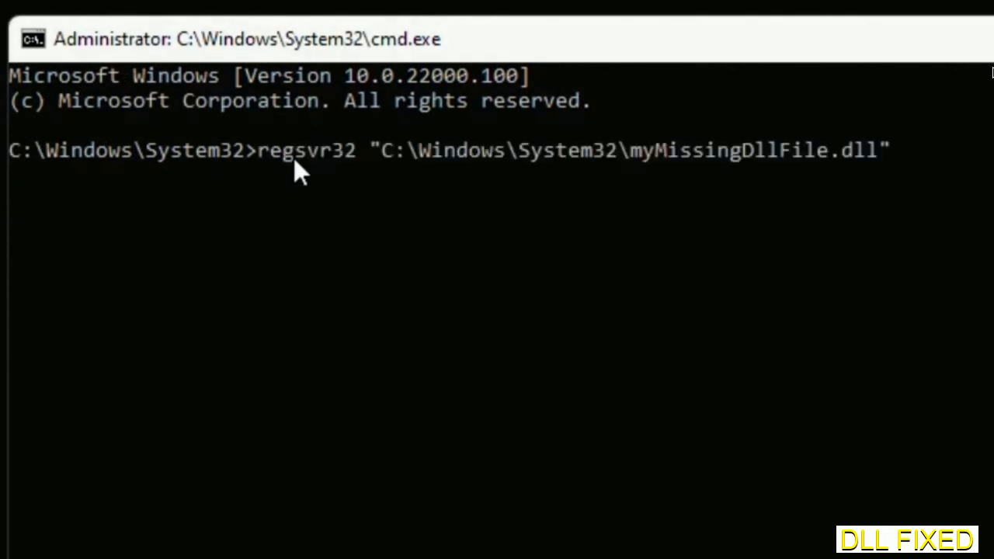
mouse_move(637, 170)
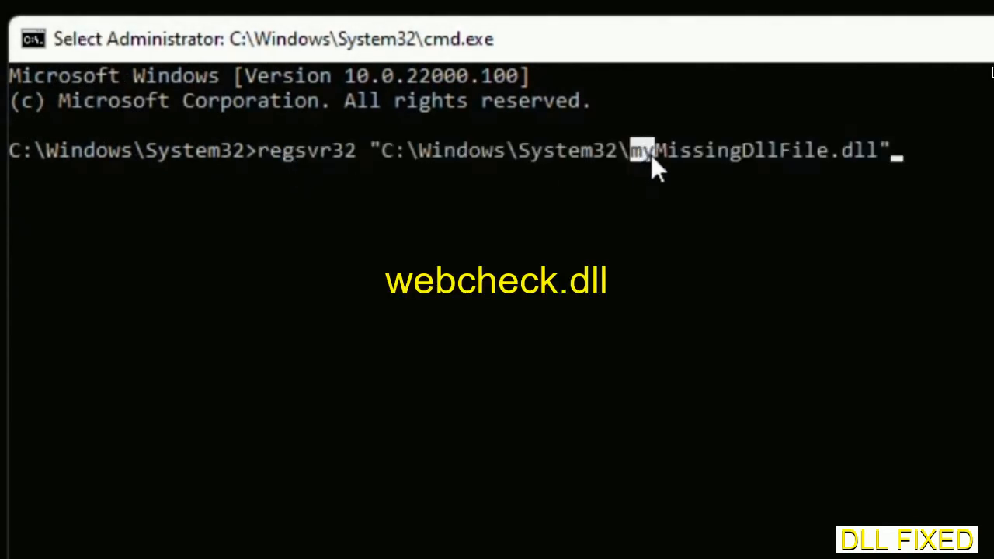
- Select the placeholder DLL name in the regsvr32 command, then open Windows search
drag(641, 150, 877, 149)
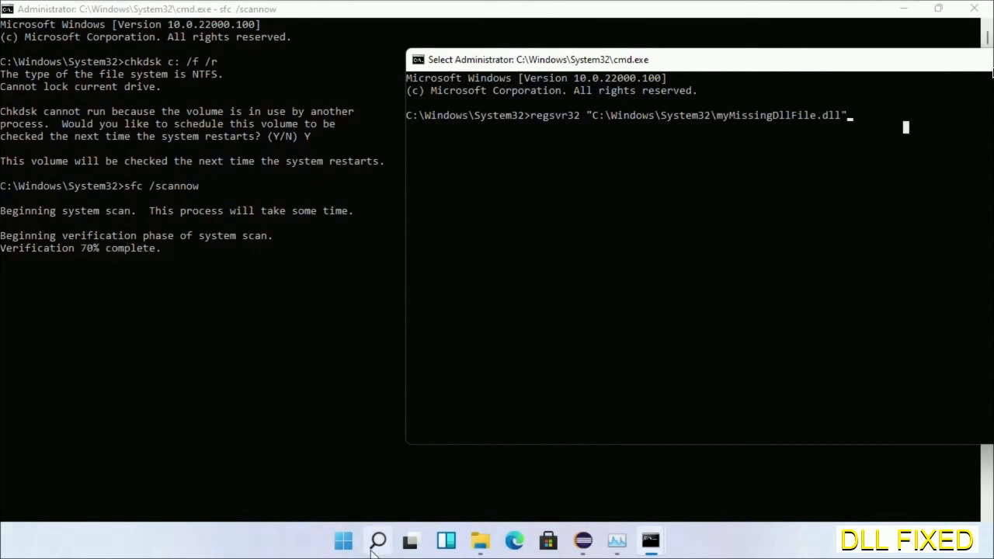
click(377, 540)
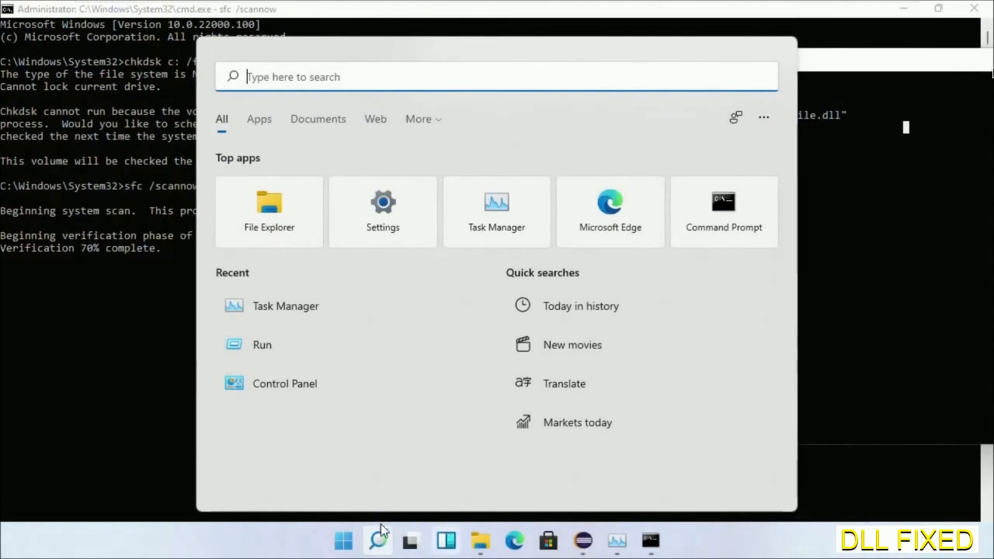